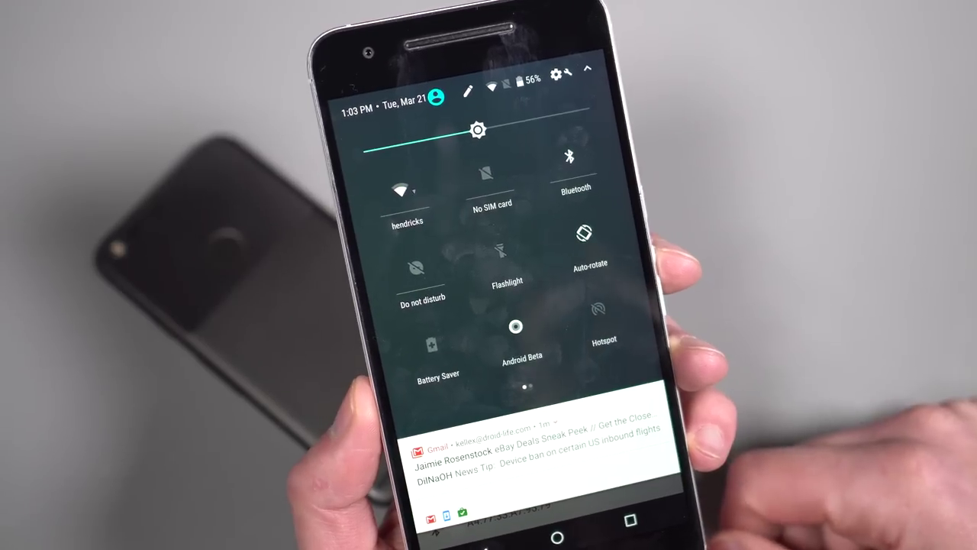
Expand the Quick Settings panel showing Wi-Fi, Bluetooth, Flashlight, Battery Saver and Hotspot tiles.
{"action": "left_click", "coordinate": [571, 161]}
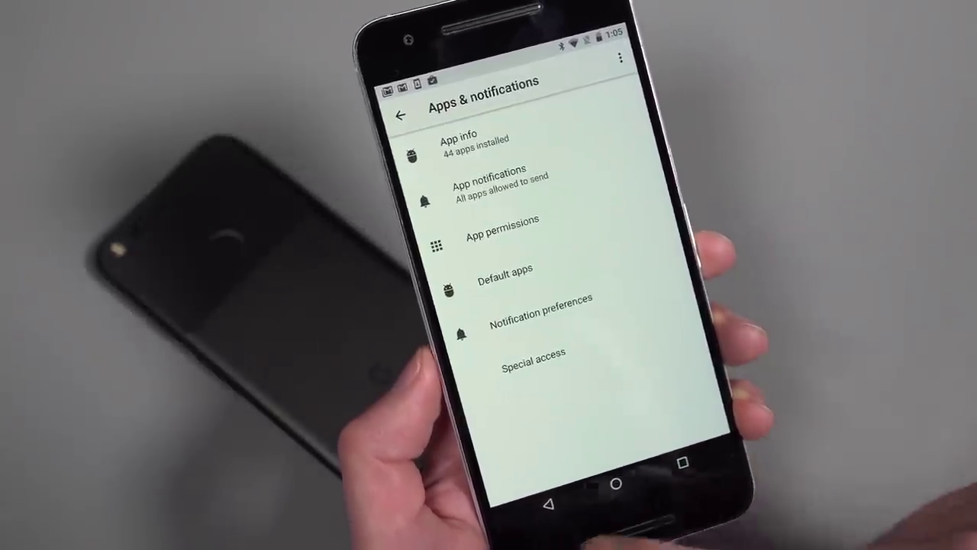
Return from Apps & notifications to the main Settings list around Battery, Display and Sound.
{"action": "left_click", "coordinate": [419, 107]}
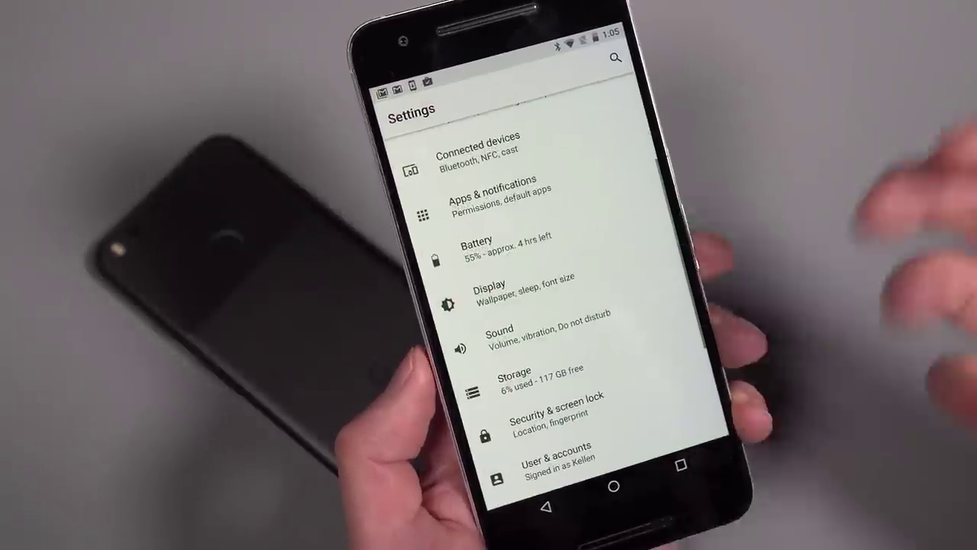
{"action": "left_click", "coordinate": [477, 246]}
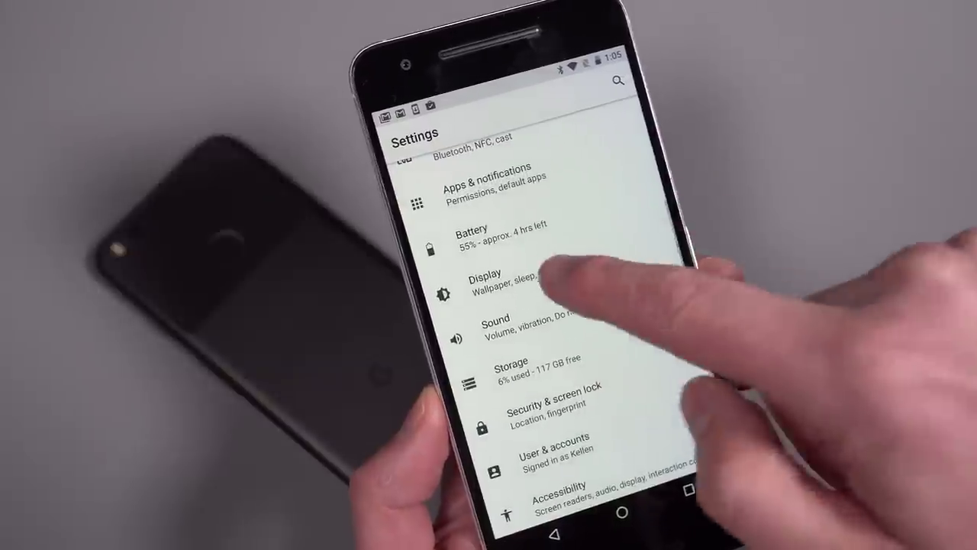
{"action": "left_click", "coordinate": [495, 285]}
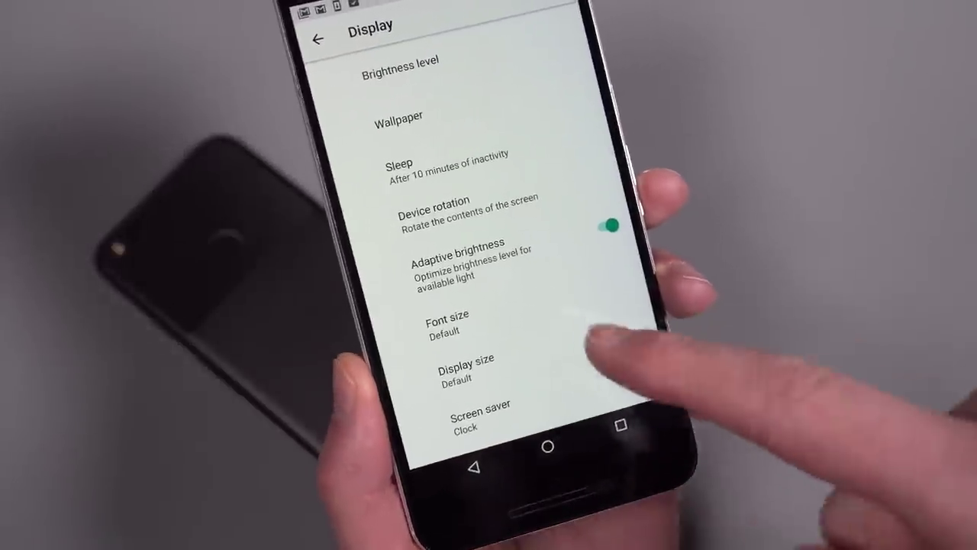
{"action": "scroll", "scroll_direction": "down", "scroll_amount": 3}
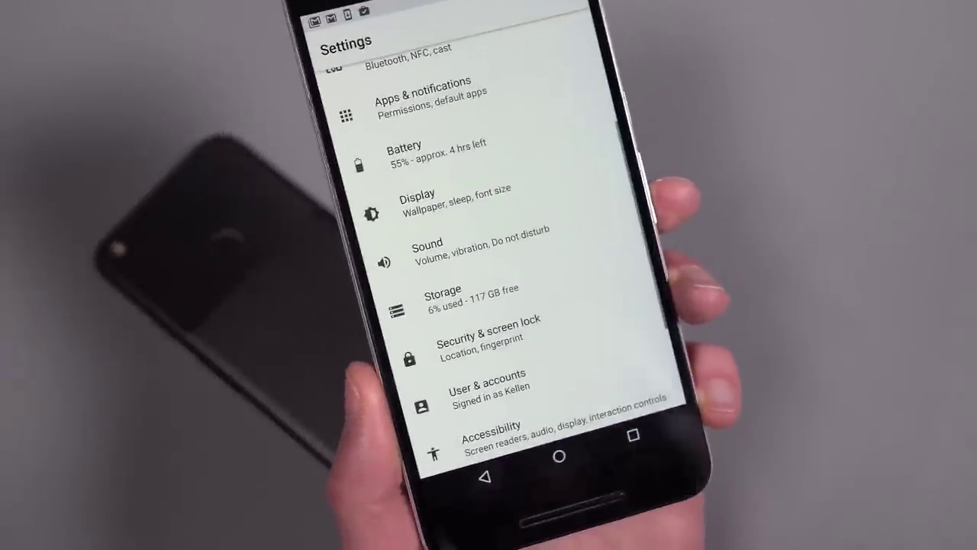
{"action": "left_click", "coordinate": [428, 237]}
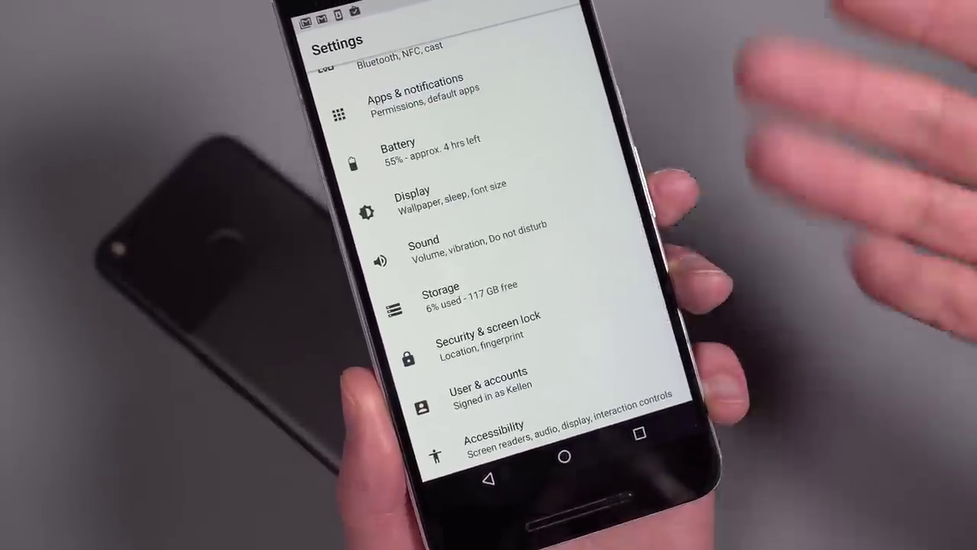
{"action": "left_click", "coordinate": [437, 293]}
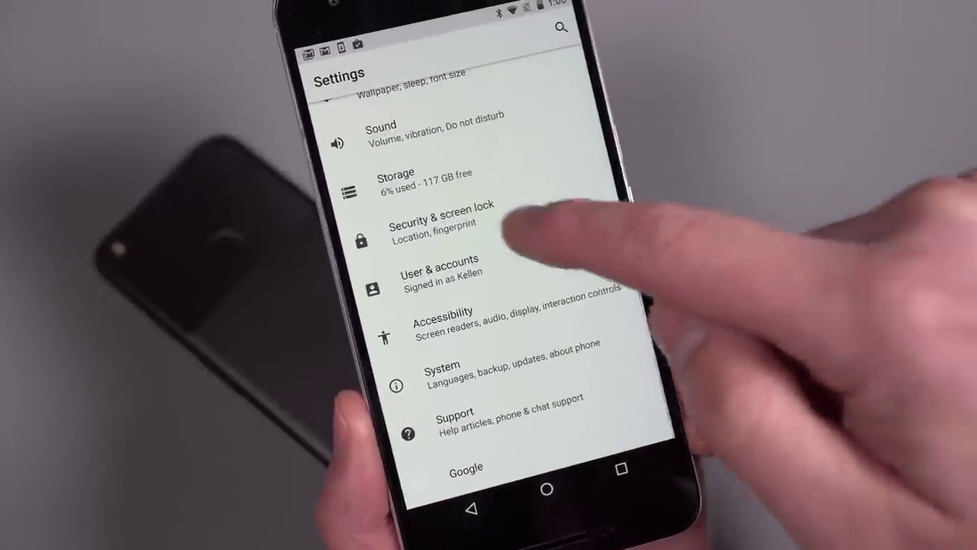
{"action": "left_click", "coordinate": [437, 229]}
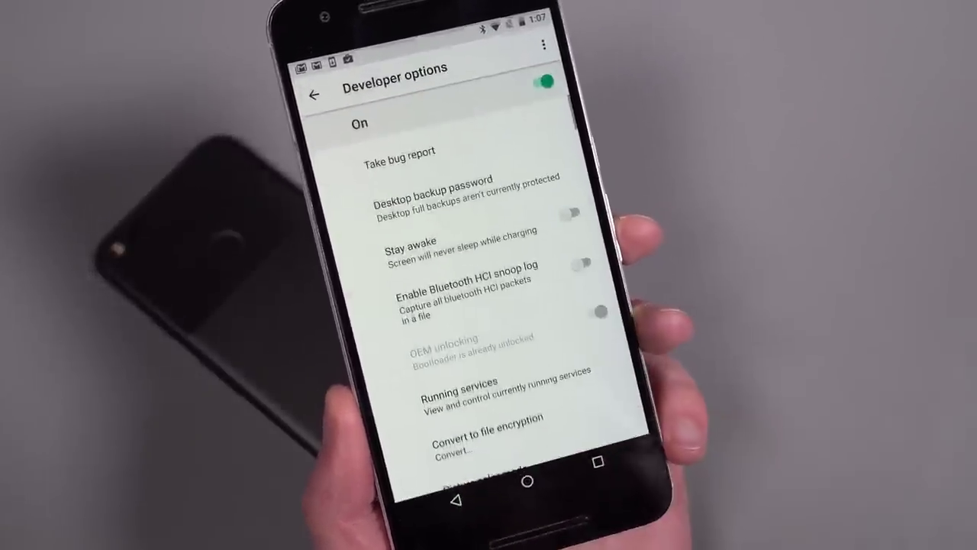
Scroll down through the Developer options list.
{"action": "scroll", "scroll_direction": "down", "scroll_amount": 3}
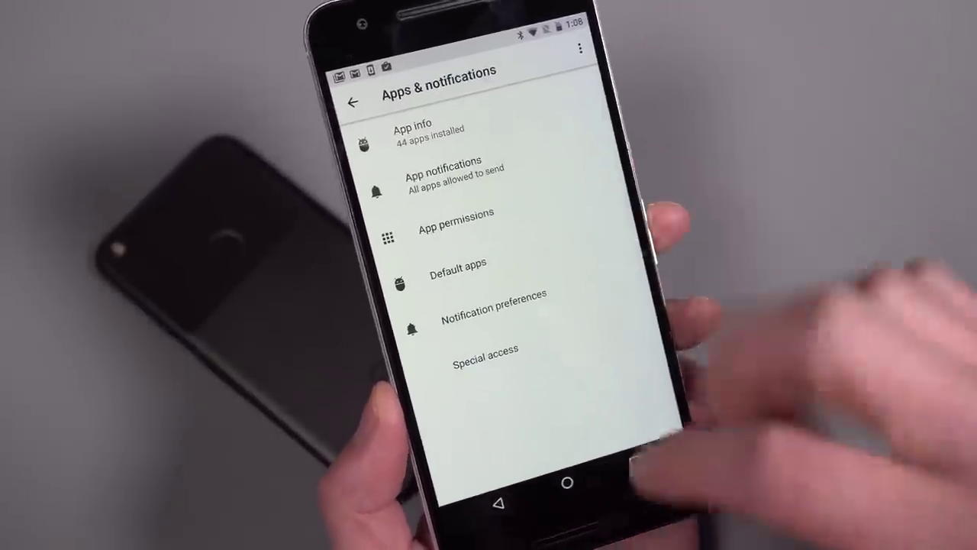
Return from Apps & notifications to the top of the main Settings list.
{"action": "left_click", "coordinate": [353, 106]}
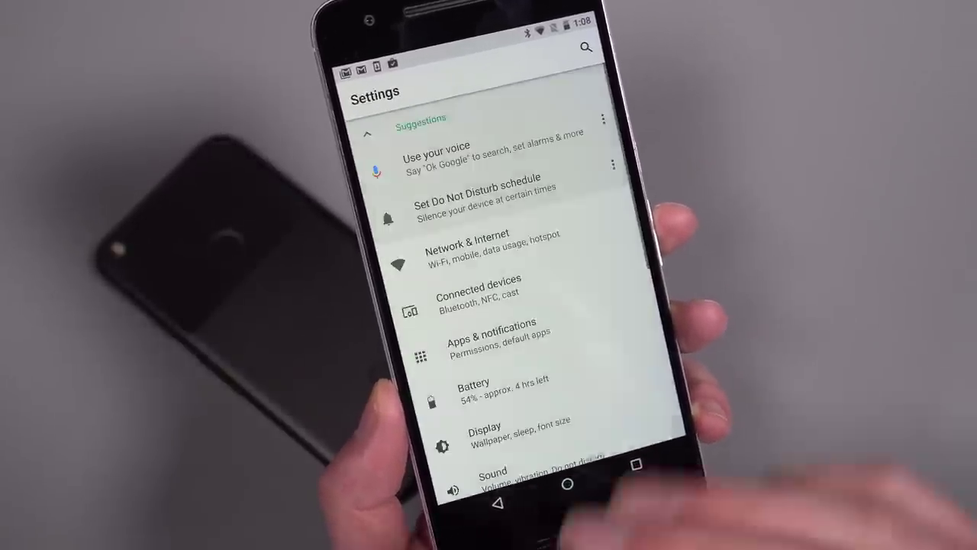
Scroll down Settings and enter System to reach the System UI Tuner.
{"action": "scroll", "scroll_direction": "down", "scroll_amount": 3}
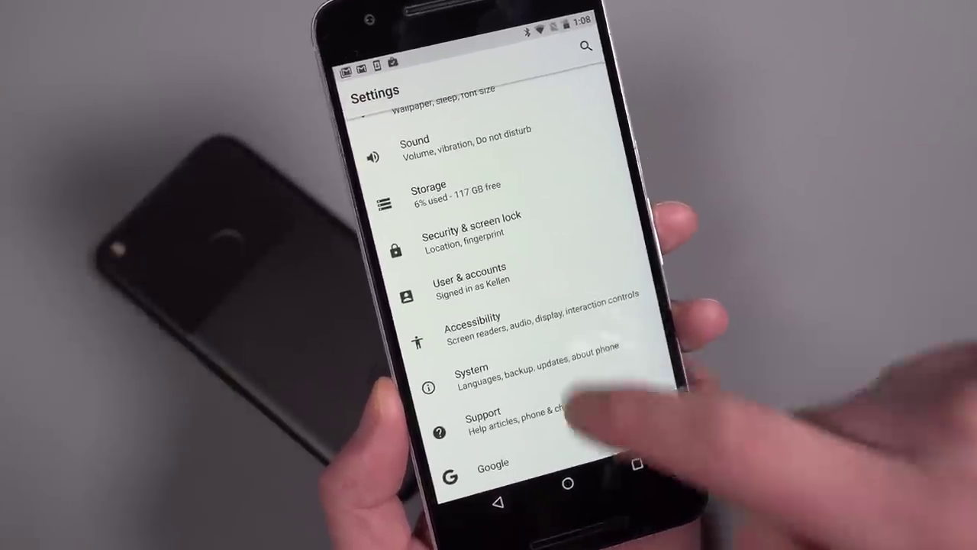
{"action": "left_click", "coordinate": [492, 379]}
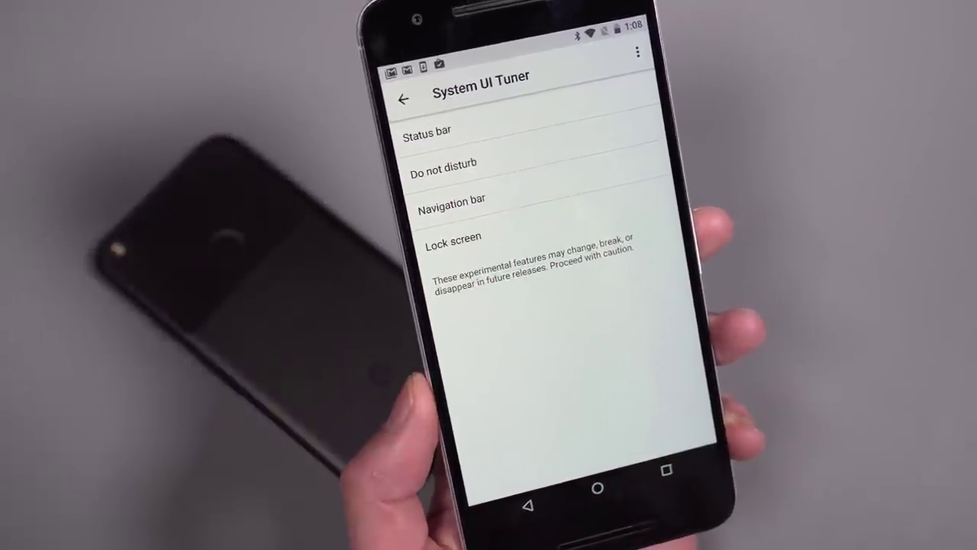
Review the Navigation bar layouts (Normal, Compact, Left-leaning, Right-leaning) and keep Normal.
{"action": "left_click", "coordinate": [452, 198]}
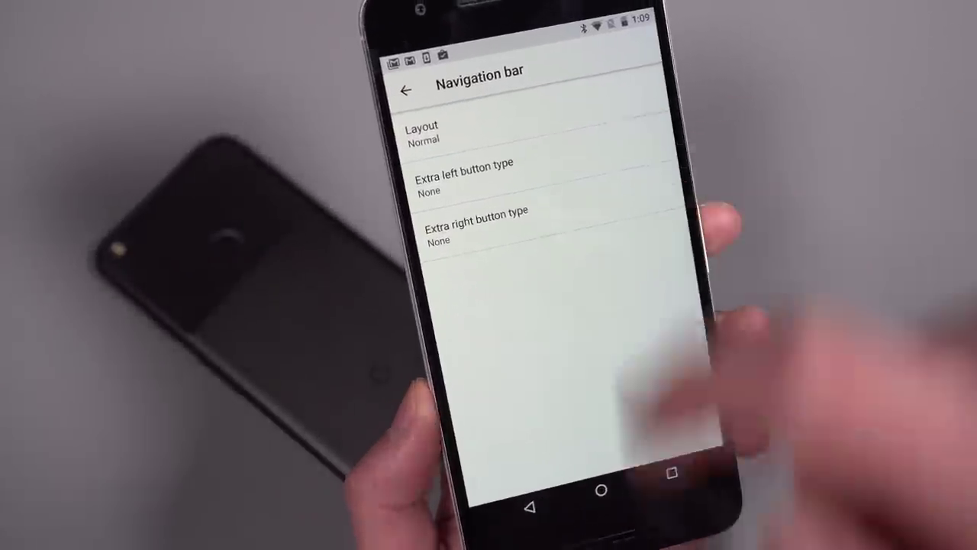
{"action": "left_click", "coordinate": [436, 134]}
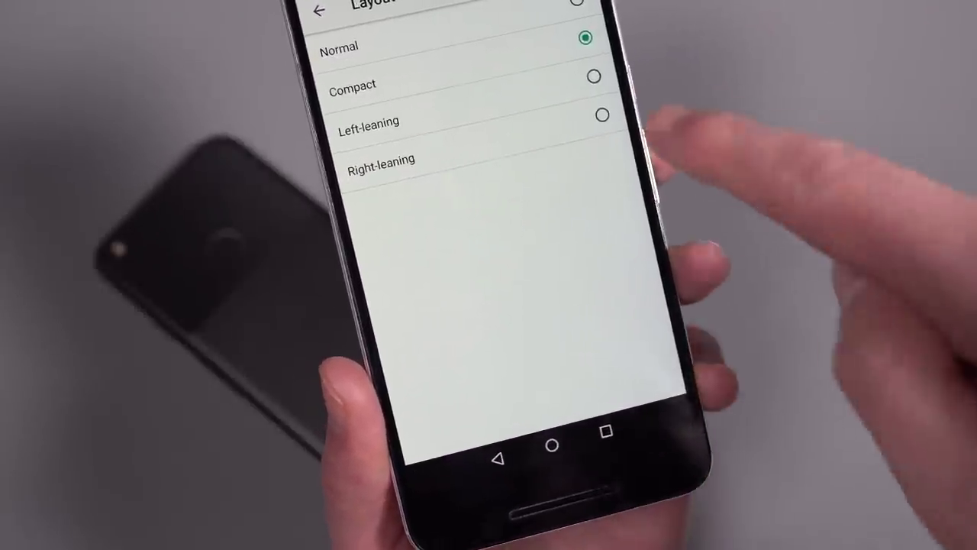
{"action": "left_click", "coordinate": [369, 121]}
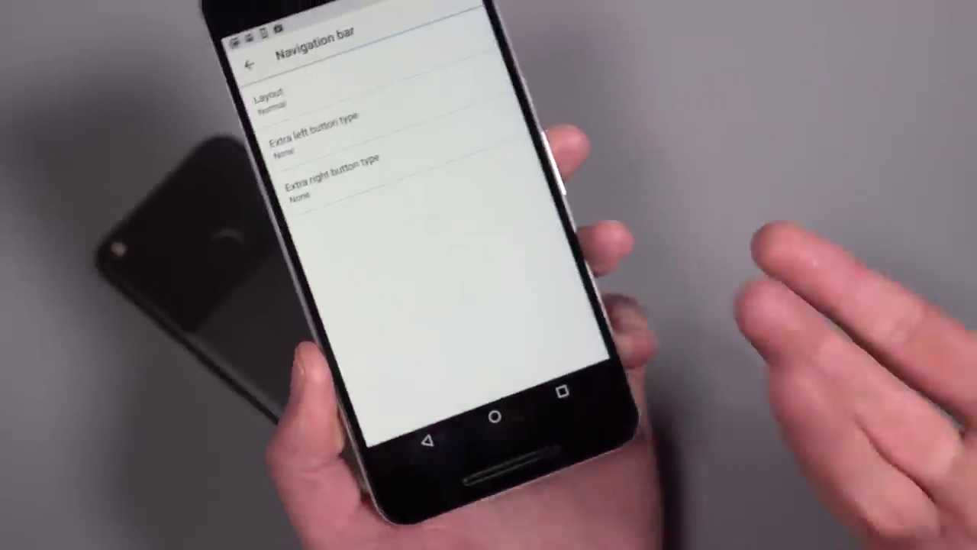
Enter the Lock screen tuner and select the Left shortcut option, currently None.
{"action": "left_click", "coordinate": [249, 61]}
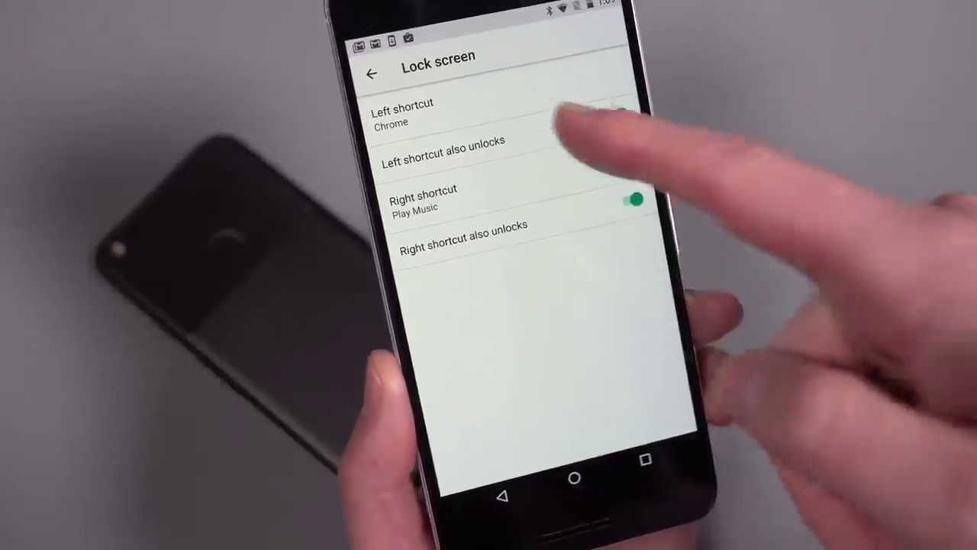
{"action": "left_click", "coordinate": [410, 115]}
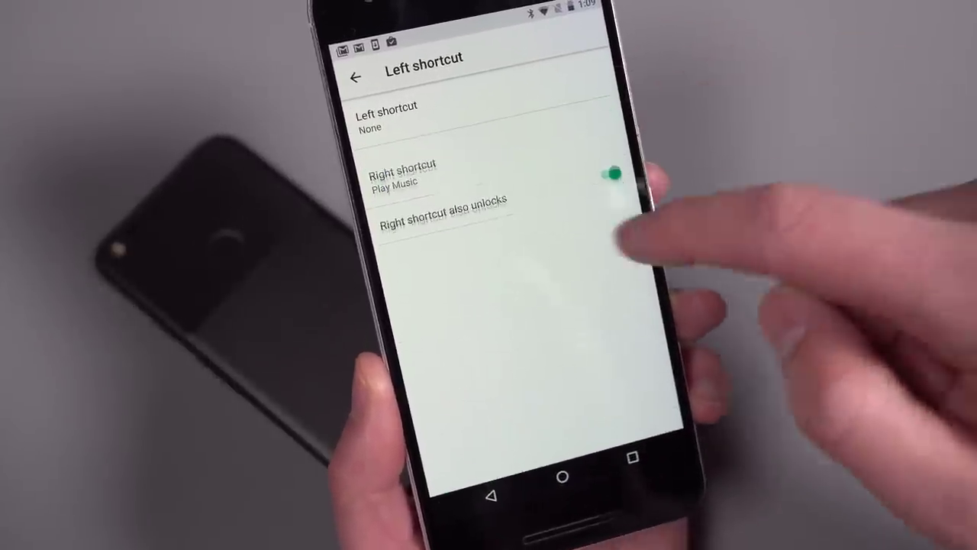